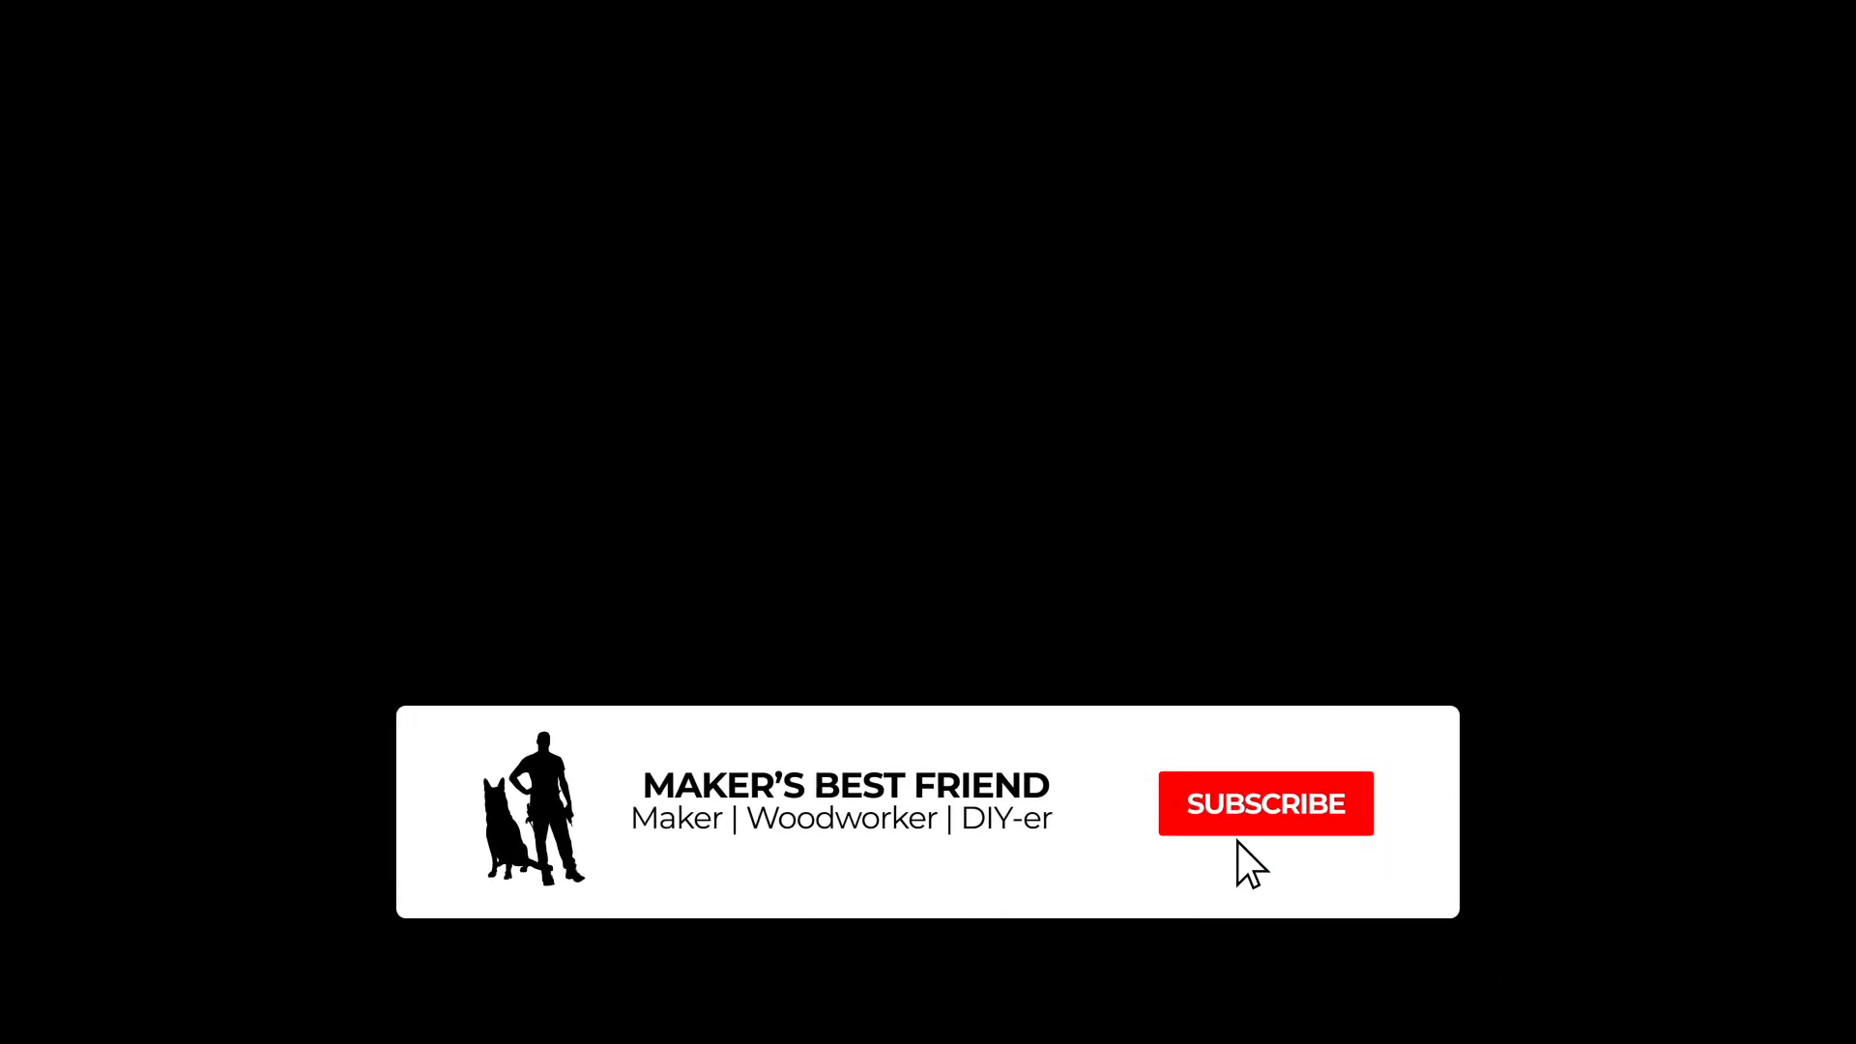
Step: Play the Maker's Best Friend end card until SUBSCRIBED and the ringing bell appear
{"action": "left_click", "coordinate": [1265, 804]}
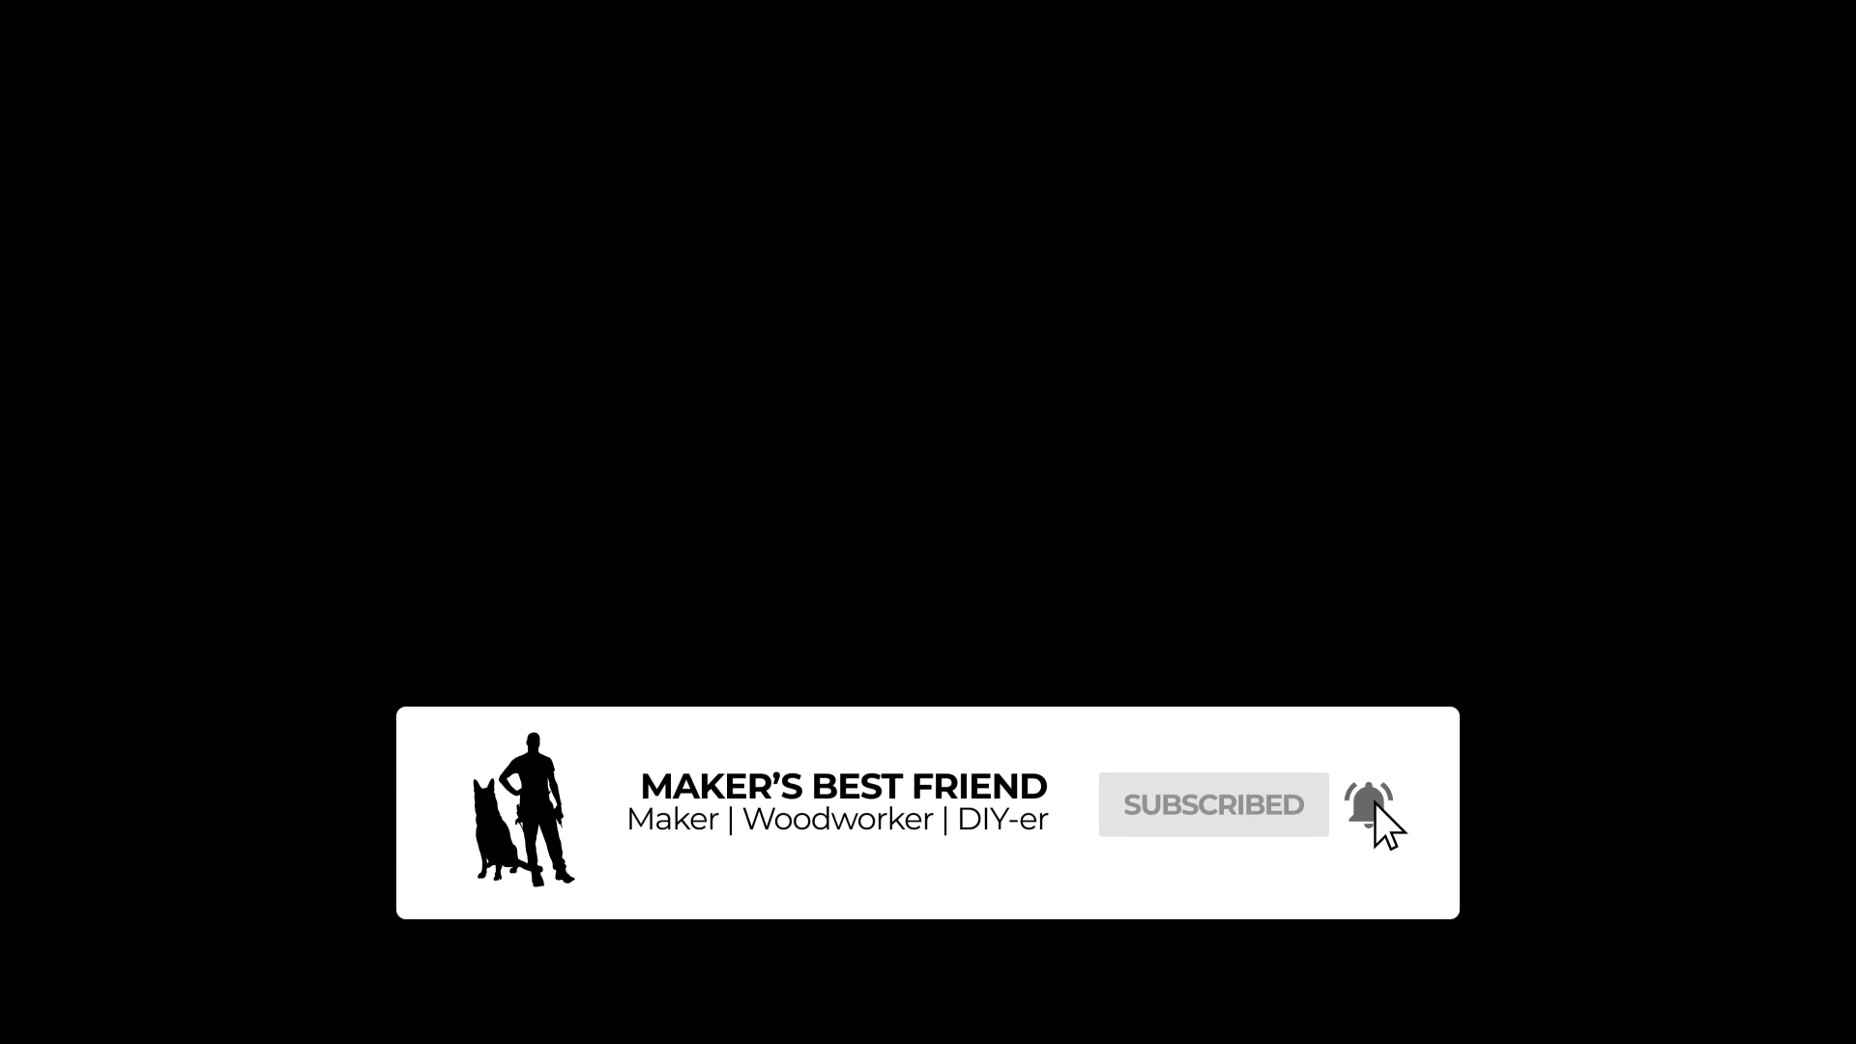